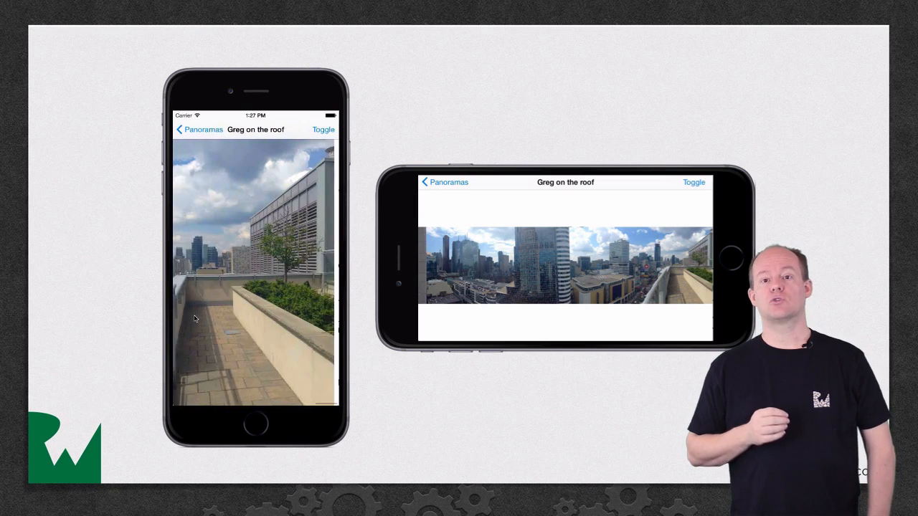
Step: Advance the slides from the cropped portrait close-up to the width-fitted panorama
{"action": "left_click", "coordinate": [323, 130]}
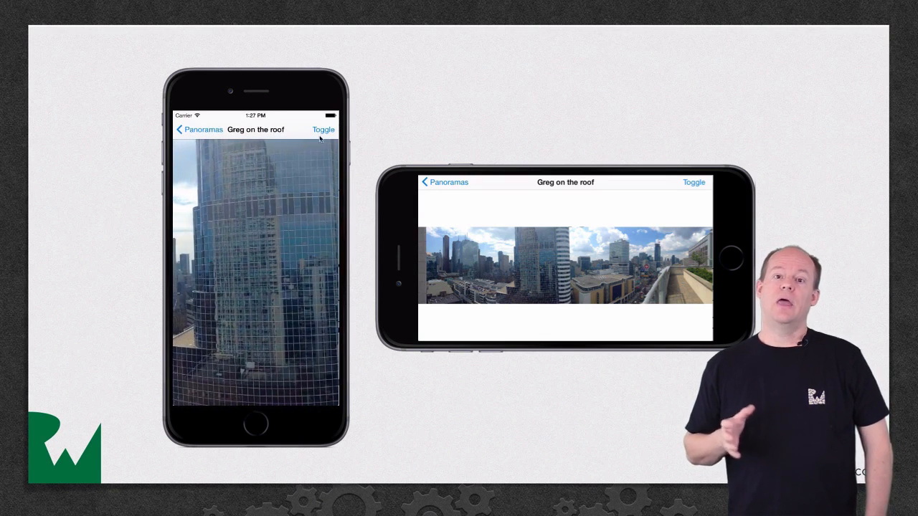
{"action": "left_click", "coordinate": [322, 130]}
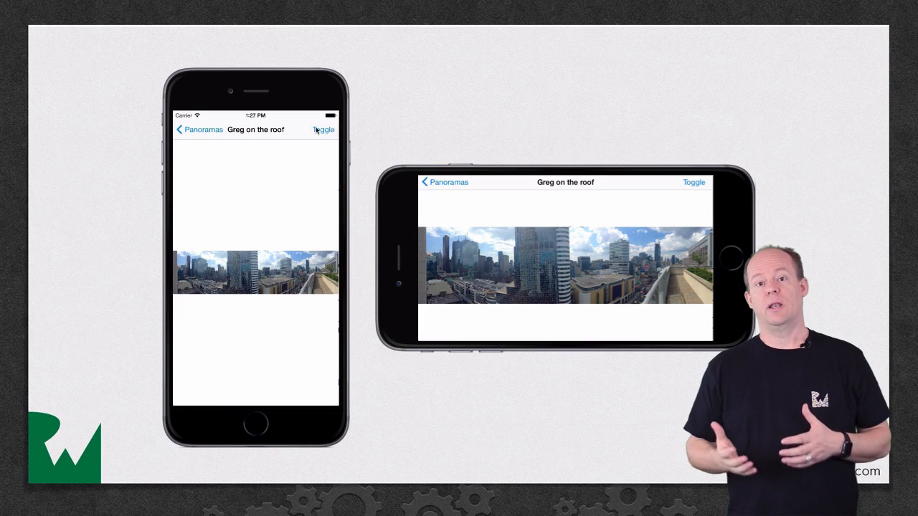
{"action": "left_click", "coordinate": [323, 130]}
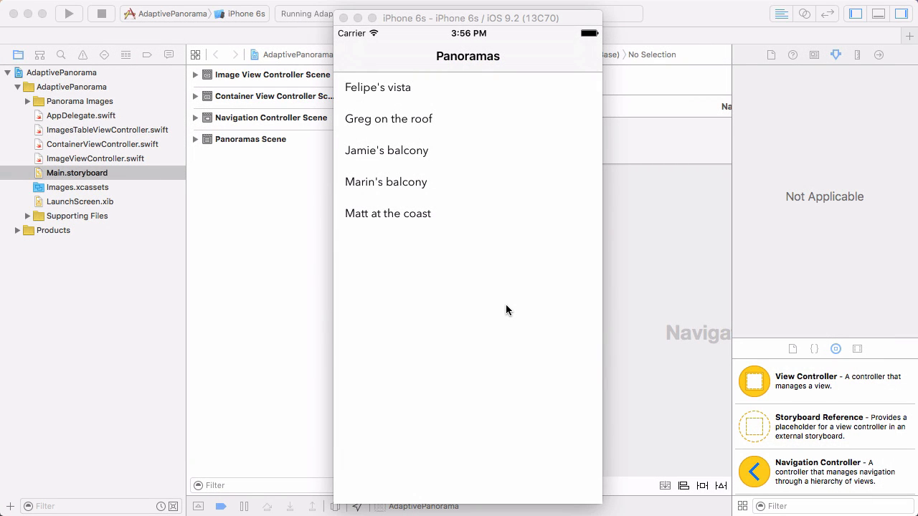
{"action": "mouse_move", "coordinate": [449, 112]}
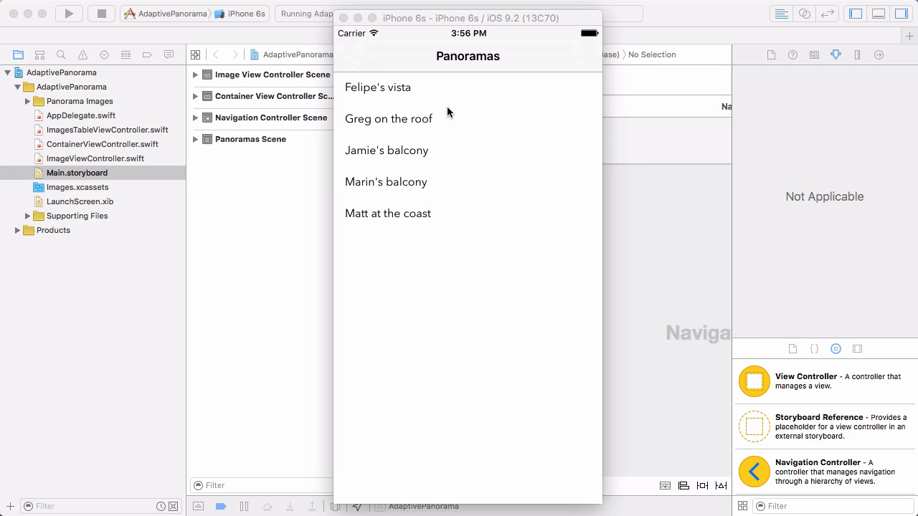
Step: Open Felipe's vista, view it in landscape and portrait, then stop the app
{"action": "left_click", "coordinate": [378, 87]}
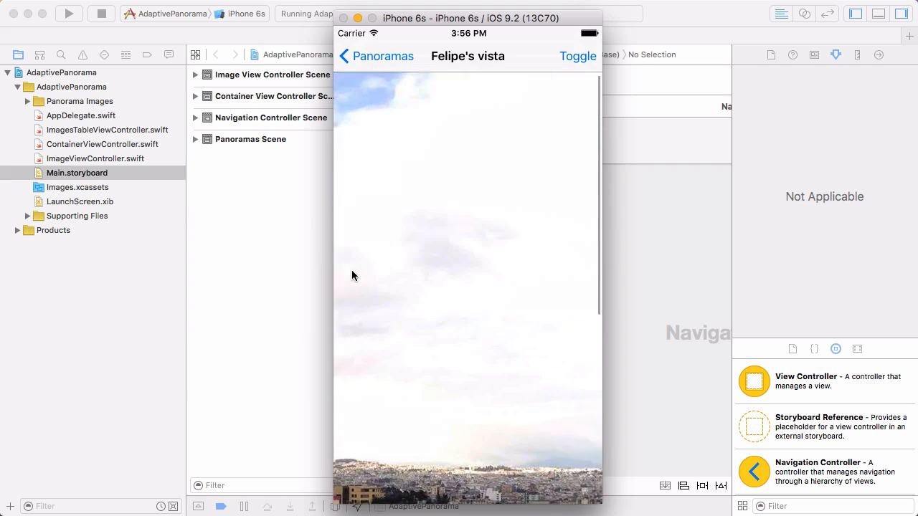
{"action": "scroll", "scroll_direction": "down", "scroll_amount": 3}
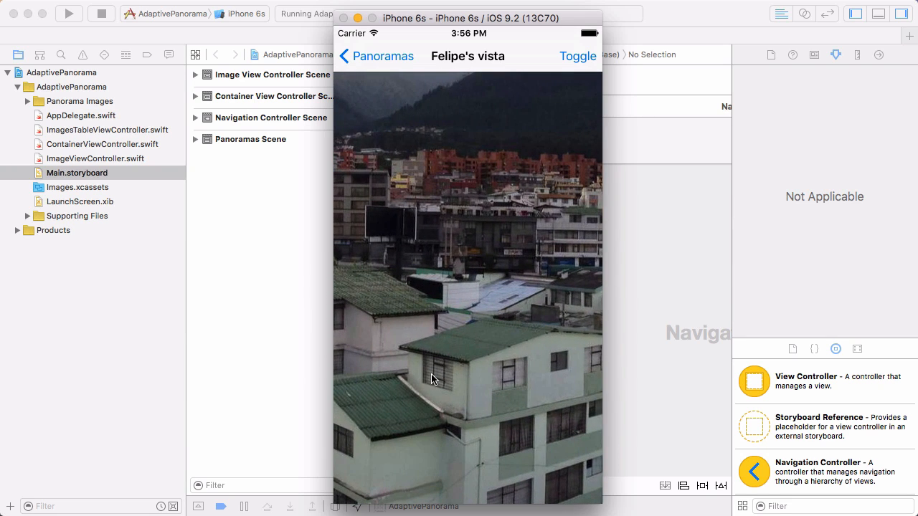
{"action": "mouse_move", "coordinate": [455, 207]}
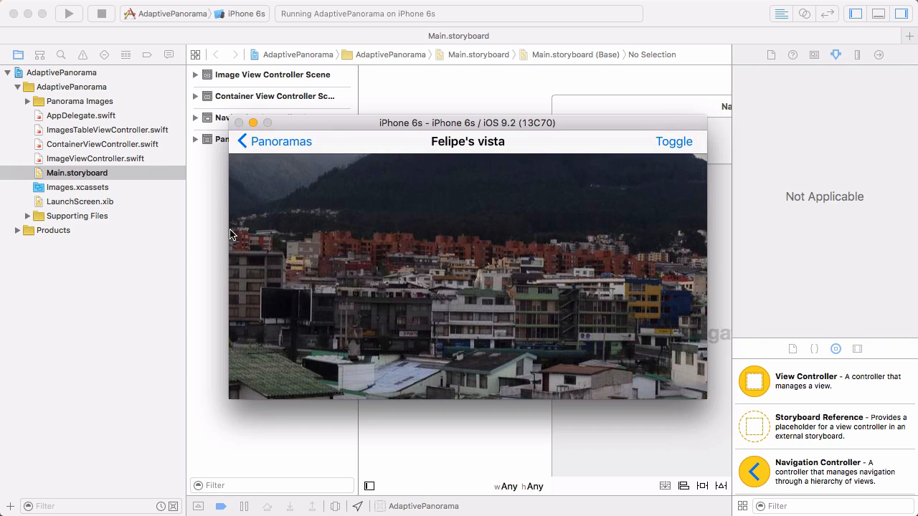
{"action": "mouse_move", "coordinate": [686, 241]}
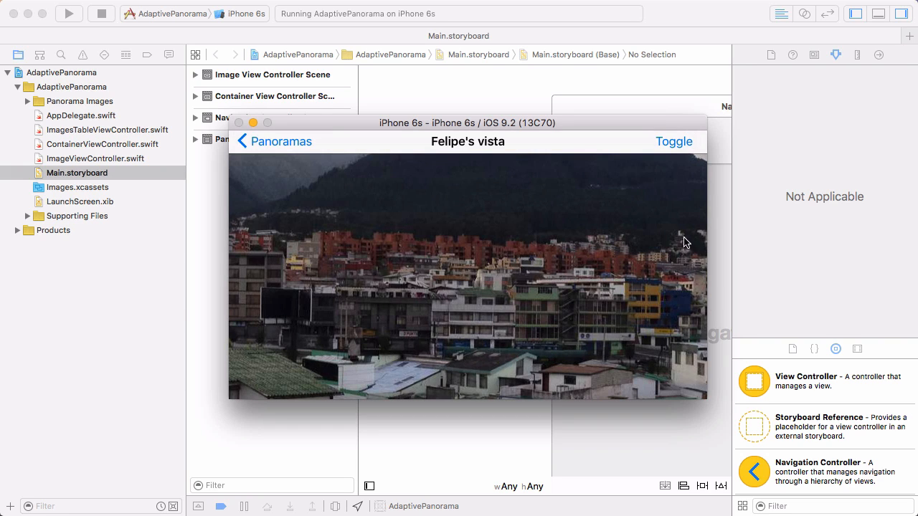
{"action": "mouse_move", "coordinate": [568, 276]}
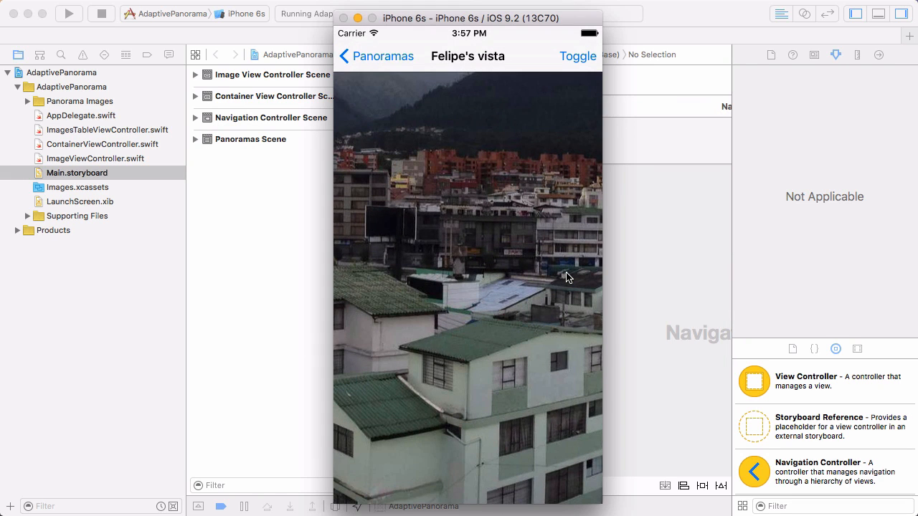
{"action": "left_click", "coordinate": [101, 13]}
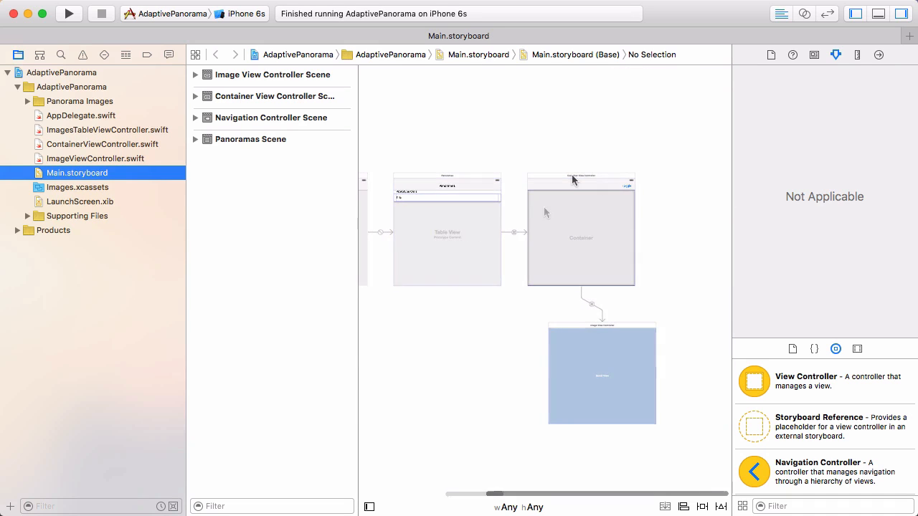
Step: Select the Container View Controller and follow its embed segue to the Image View Controller's scroll view
{"action": "left_click", "coordinate": [582, 174]}
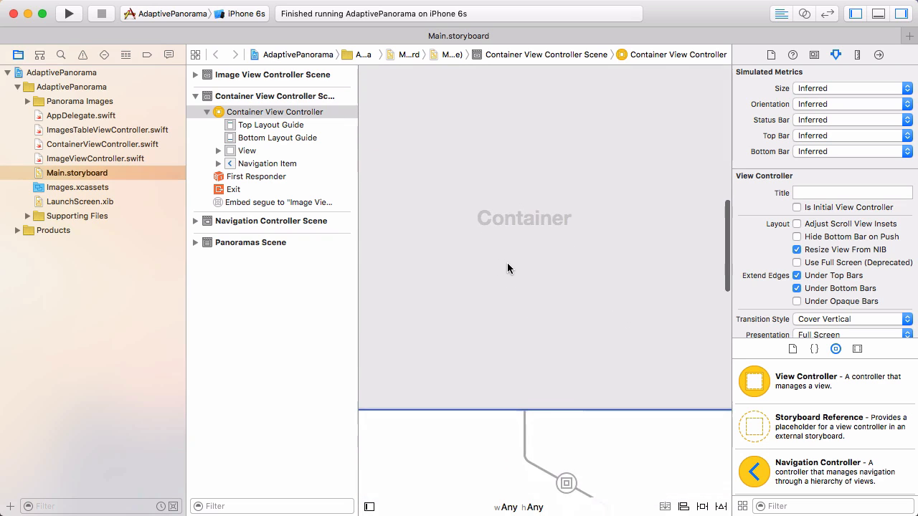
{"action": "scroll", "scroll_direction": "down", "scroll_amount": 3}
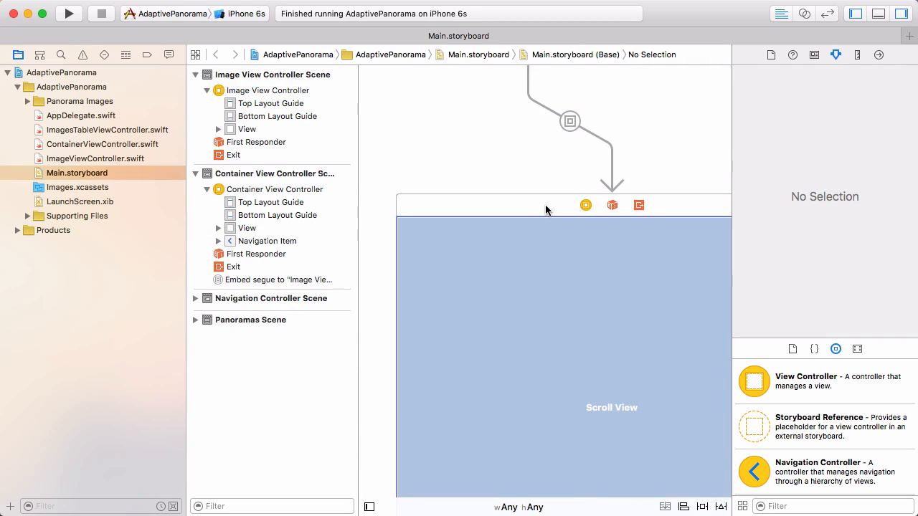
{"action": "scroll", "scroll_direction": "down", "scroll_amount": 3}
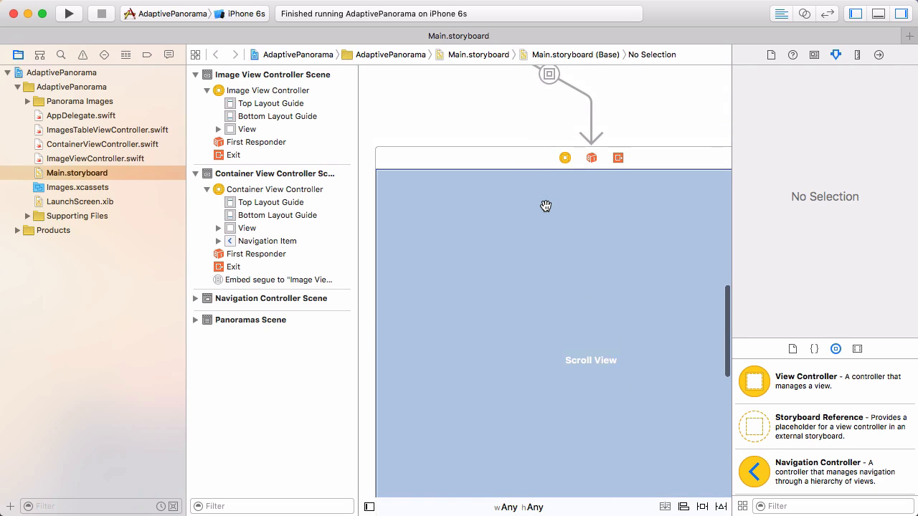
{"action": "mouse_move", "coordinate": [485, 199]}
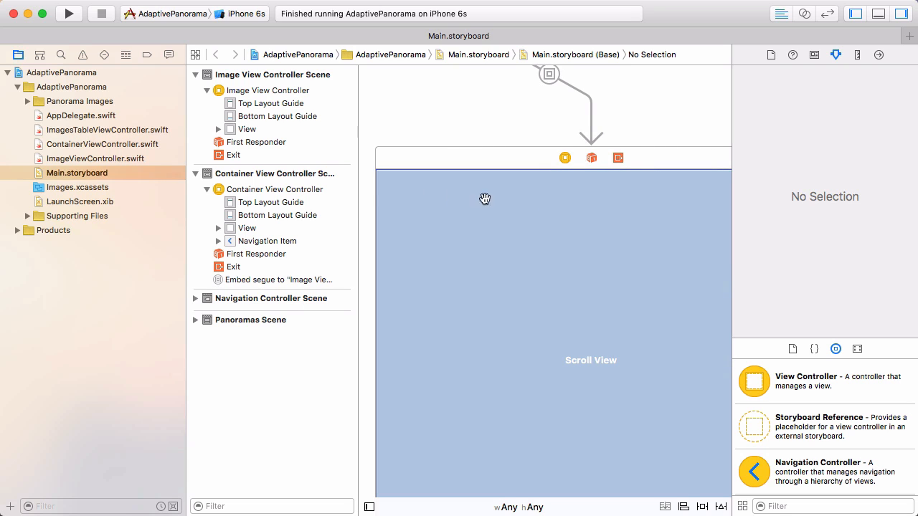
{"action": "mouse_move", "coordinate": [95, 158]}
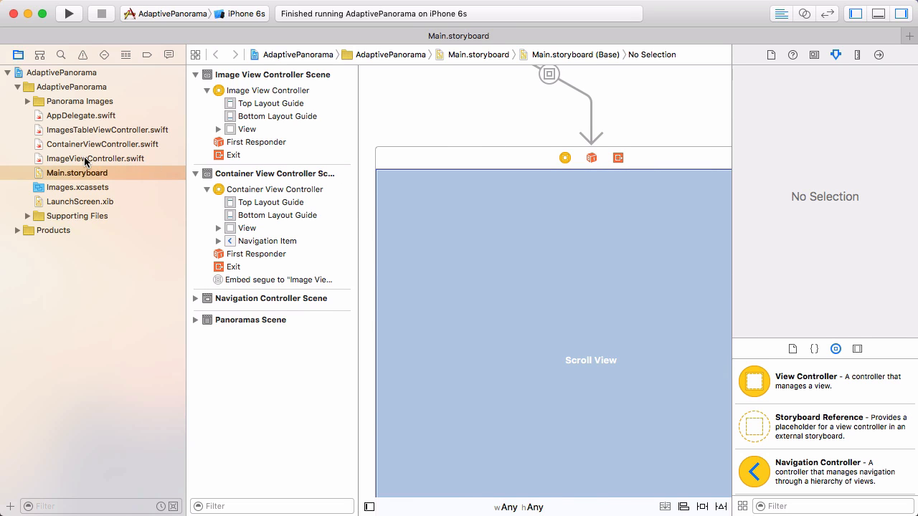
Step: Start a resetZoomScale() method in ImageViewController.swift with an early-return guard
{"action": "left_click", "coordinate": [95, 158]}
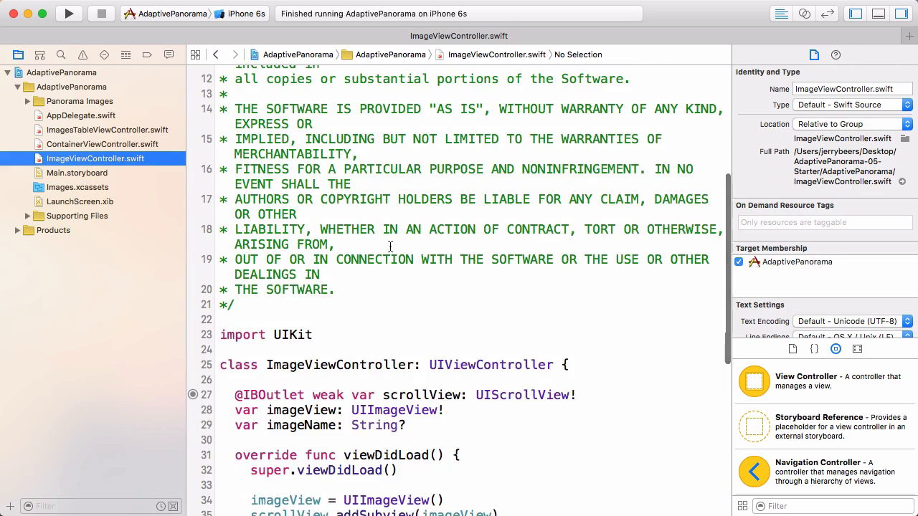
{"action": "scroll", "scroll_direction": "down", "scroll_amount": 3}
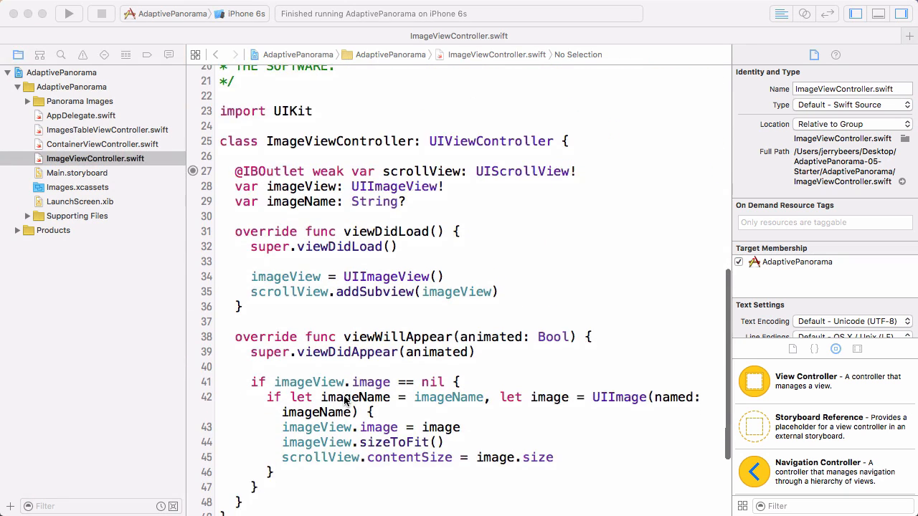
{"action": "scroll", "scroll_direction": "down", "scroll_amount": 3}
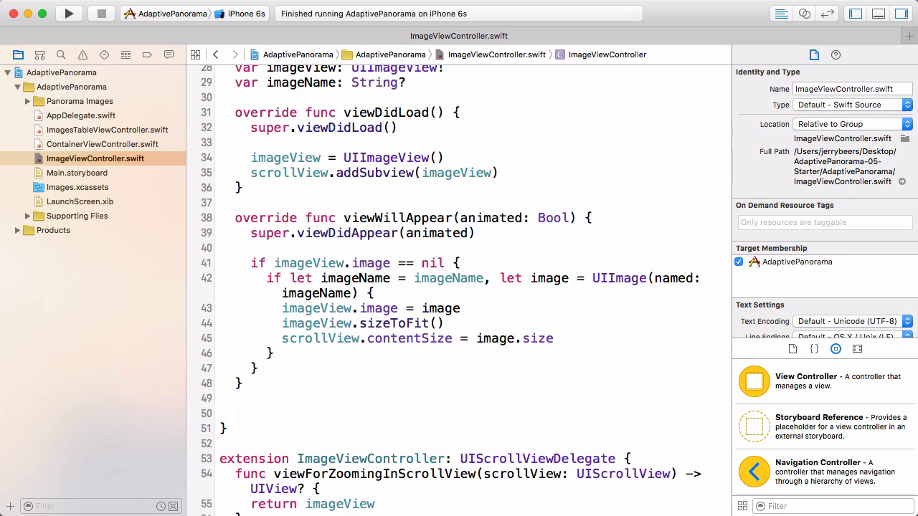
{"action": "type", "text": "func resetZoomC"}
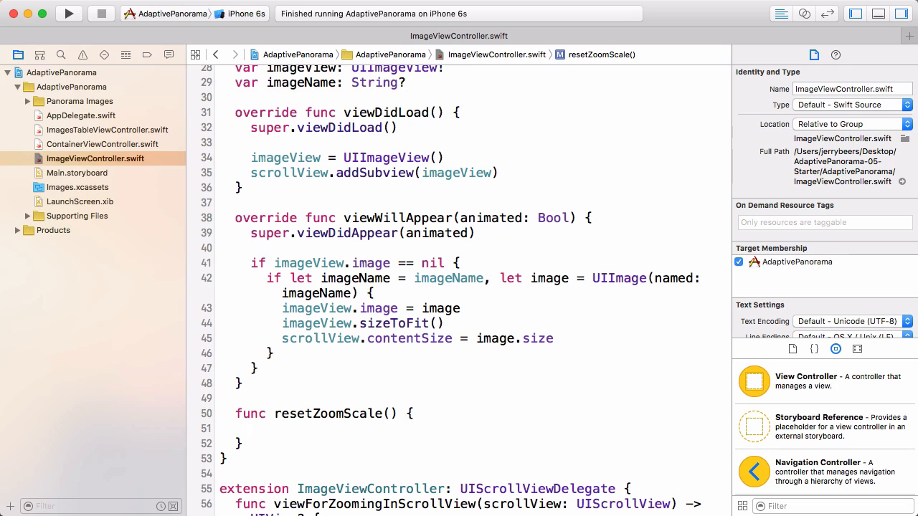
{"action": "type", "text": "guard let image = imageView.imag"}
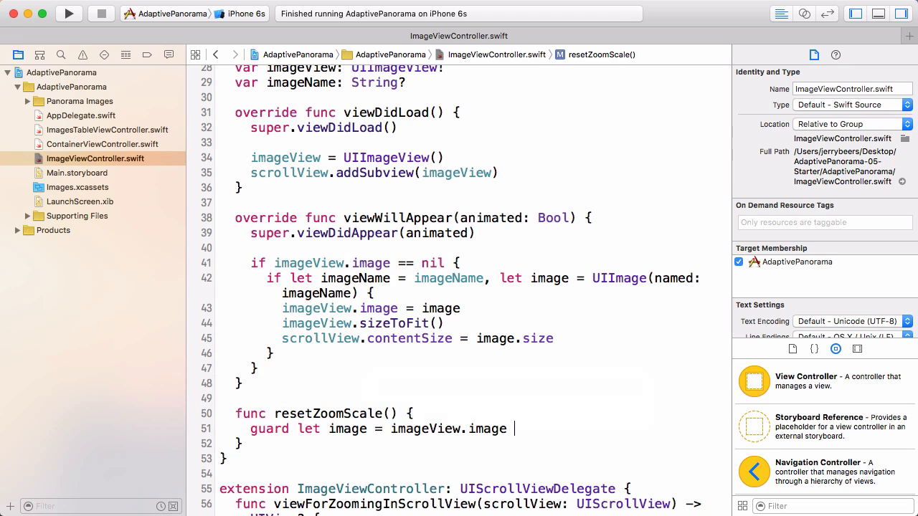
{"action": "type", "text": "else { return }"}
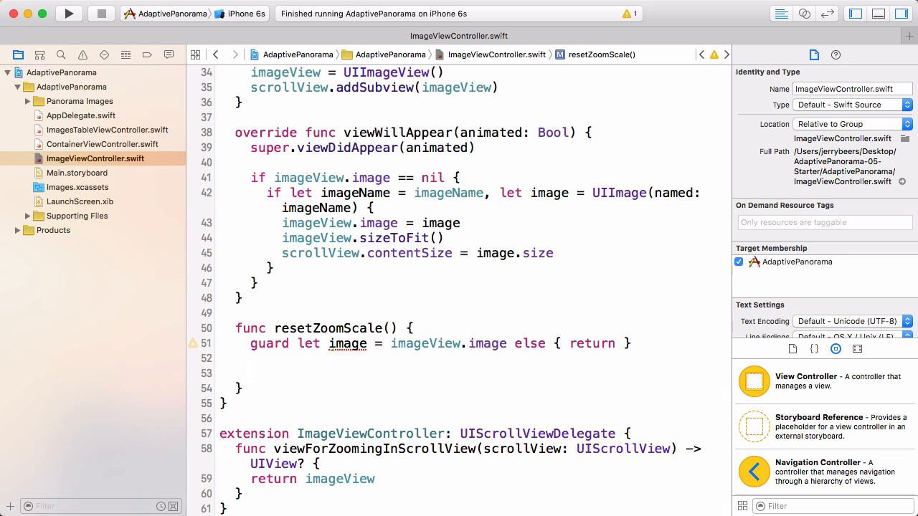
Step: Compute a height-based zoomScale and apply min, max, current zoom and contentOffset to scrollView
{"action": "type", "text": "var zoomScale"}
{"action": "type", "text": "zoomScale = CGRectGetHeight(view.frame) / image"}
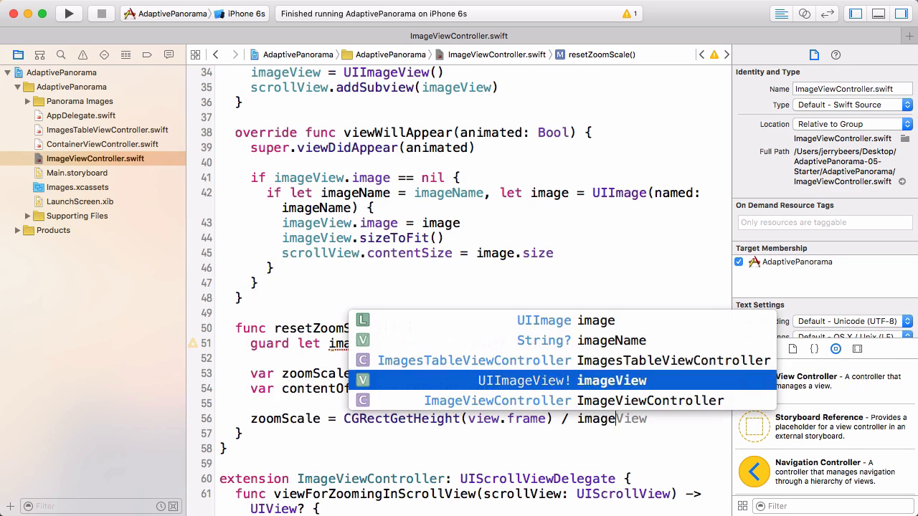
{"action": "type", "text": "scrollView.minimumZoomScale ="}
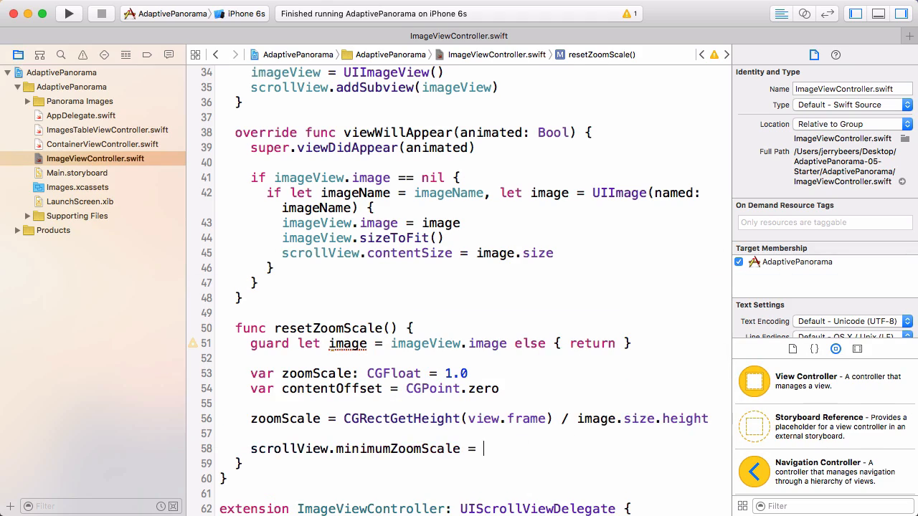
{"action": "type", "text": "zoomScale"}
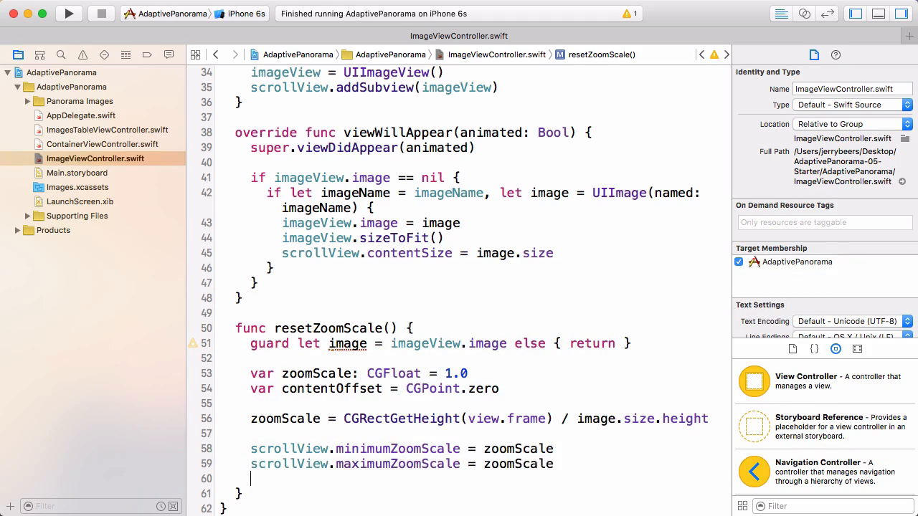
{"action": "type", "text": "scrollView.contentOffset = contentOffset"}
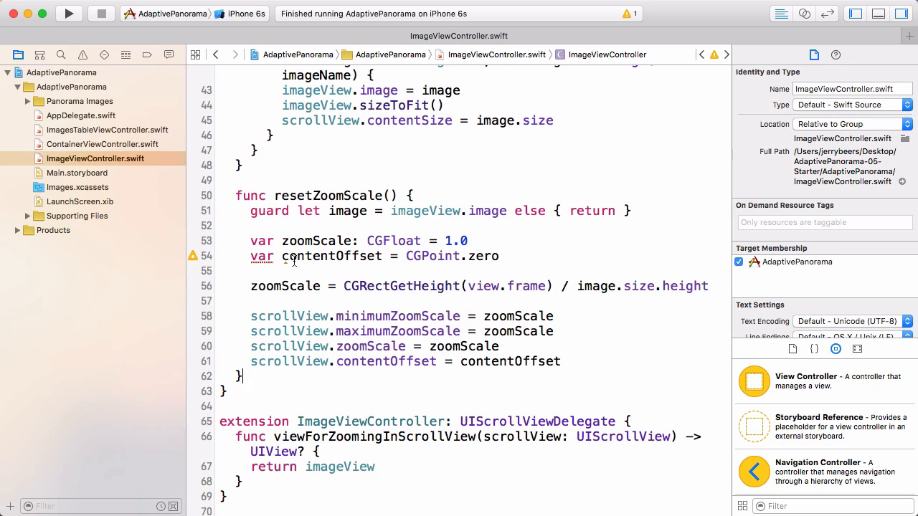
{"action": "mouse_move", "coordinate": [482, 315]}
{"action": "type", "text": "override func viewDidLayoutSubviews() {"}
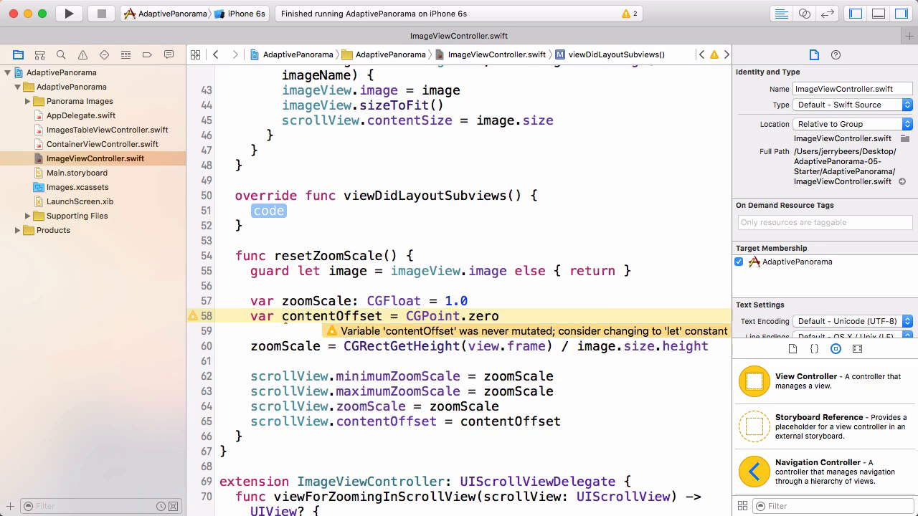
Step: Override viewDidLayoutSubviews to call resetZoomScale()
{"action": "type", "text": "resetZoomScale()"}
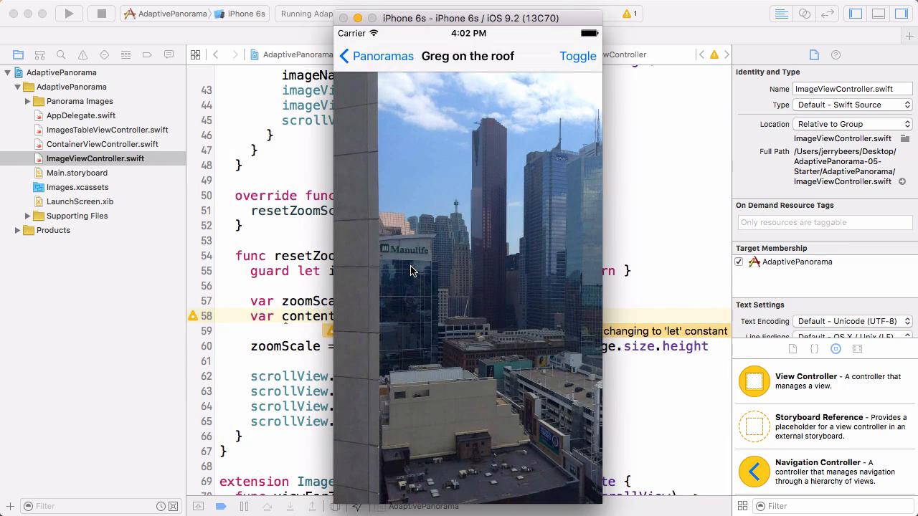
Step: Confirm Greg on the roof fills the portrait height, then stop the app
{"action": "left_click", "coordinate": [101, 13]}
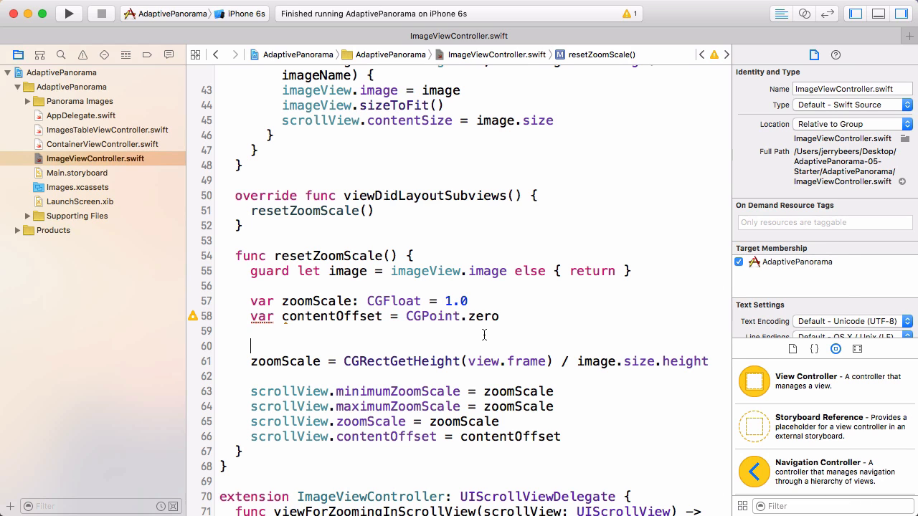
Step: Branch on verticalSizeClass == .Compact with width zoom and verticalSpace, height zoom otherwise
{"action": "type", "text": "if traitCollection.verticalSizeClass = .compact {"}
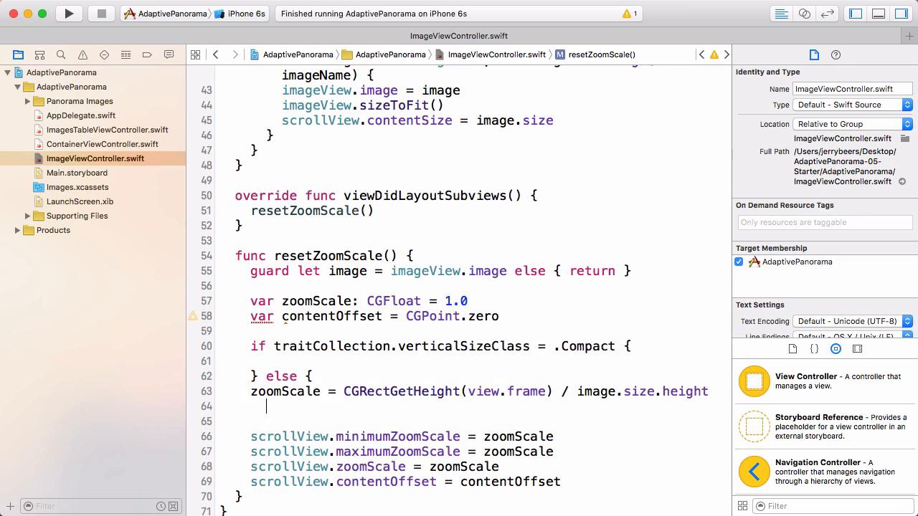
{"action": "type", "text": "="}
{"action": "type", "text": "let verticalSpace = (CGRectGetHeight(view.frame) - (image.size.height * zoomScale)) / 2"}
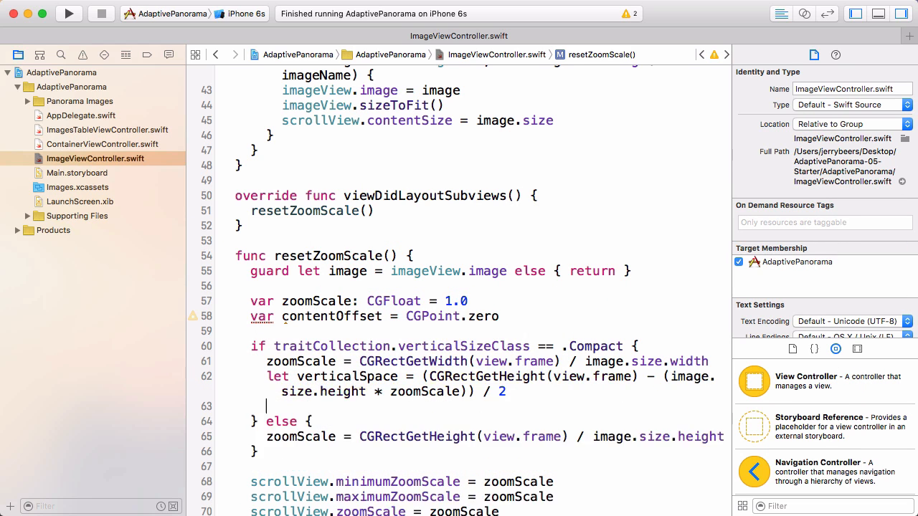
Step: Set contentOffset to CGPoint(x: 0, y: -verticalSpace) and disable scrolling in the compact branch
{"action": "type", "text": "contentOffset = CGPoint(x: 0, y"}
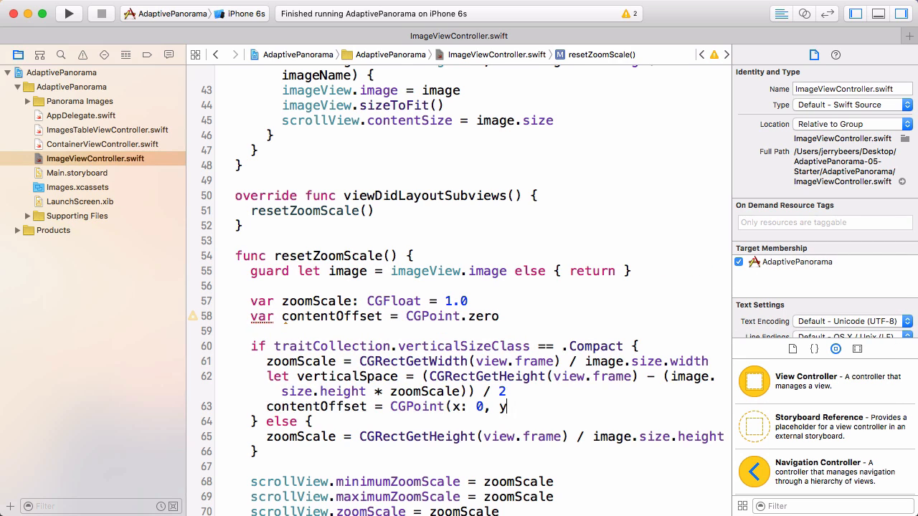
{"action": "type", "text": ": -verticalSpace)"}
{"action": "type", "text": "scrollView.scrollEnabled = false"}
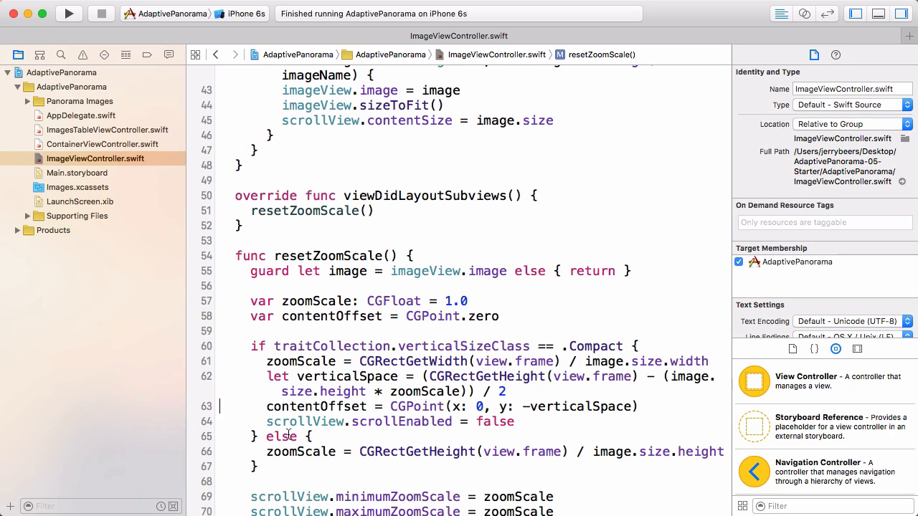
Step: Highlight verticalSpace uses, then begin scrollView.scrollEnabled on a new line in the else branch
{"action": "scroll", "scroll_direction": "down", "scroll_amount": 3}
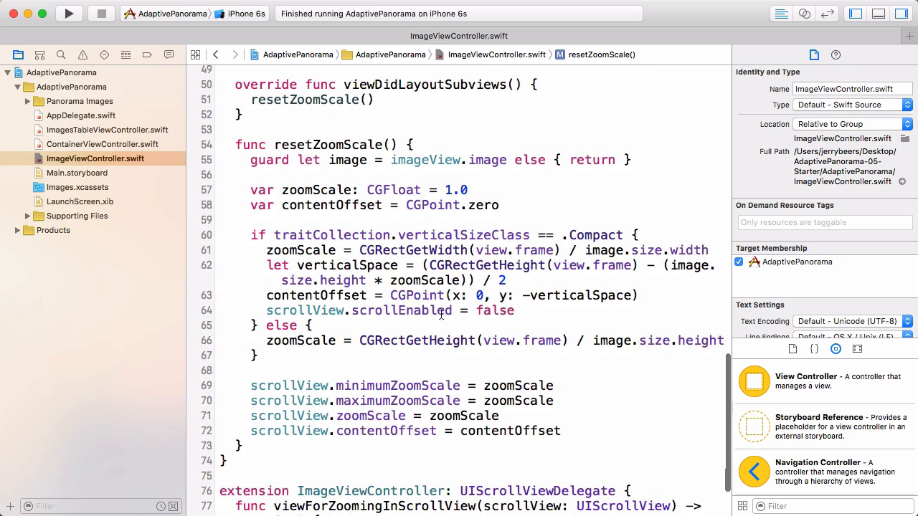
{"action": "double_click", "coordinate": [578, 295]}
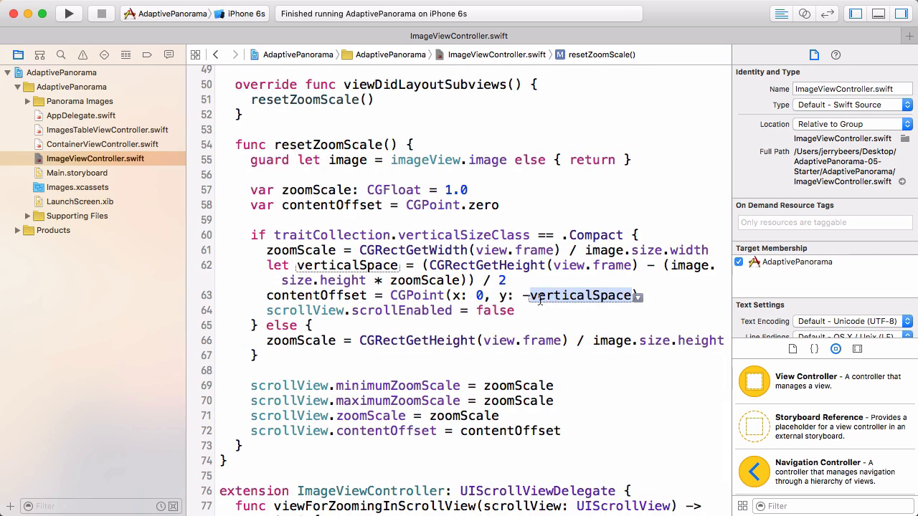
{"action": "left_click", "coordinate": [516, 311]}
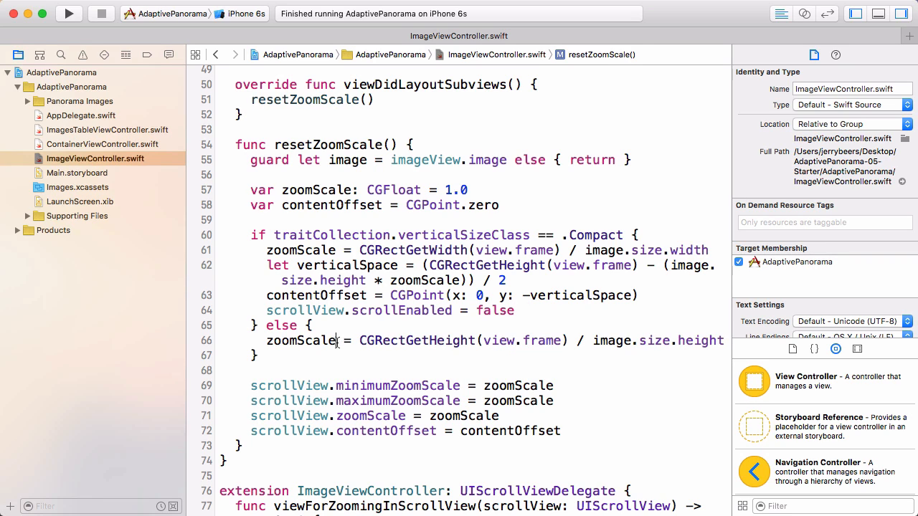
{"action": "key", "text": "Return"}
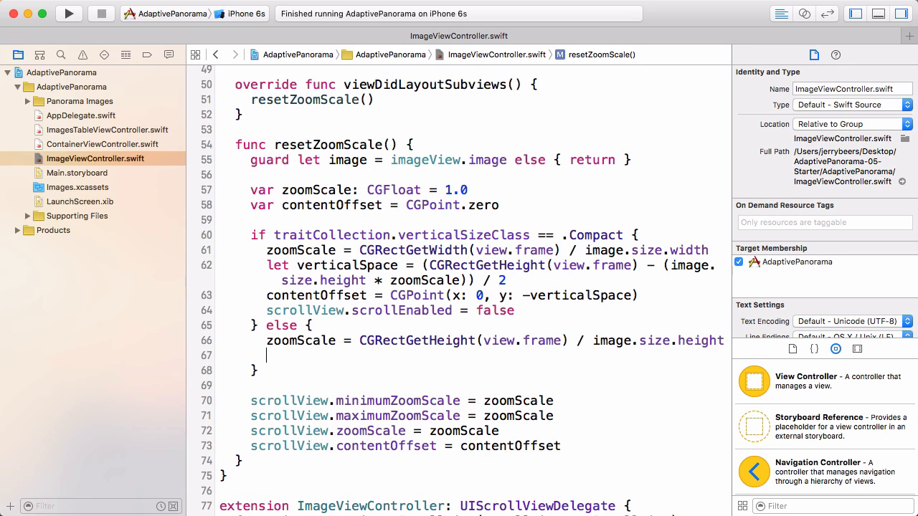
{"action": "type", "text": "scrollView.scrollEnabled"}
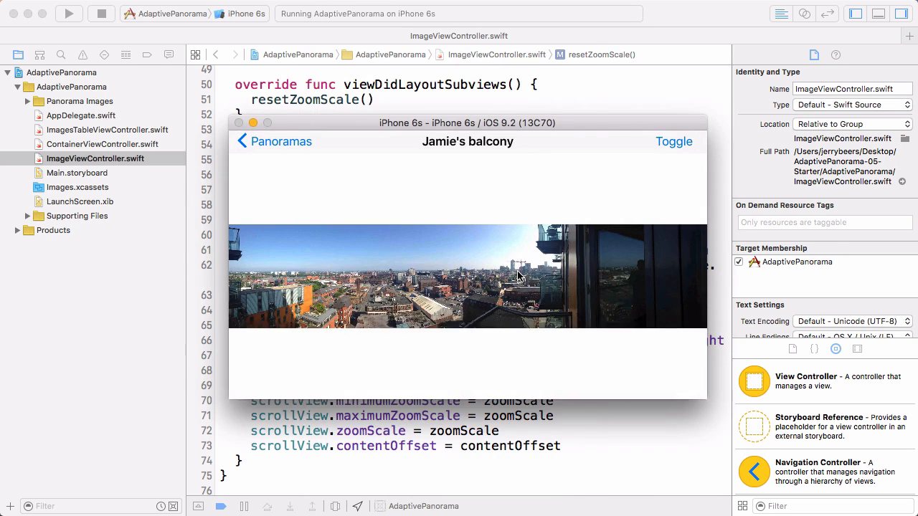
{"action": "mouse_move", "coordinate": [503, 285]}
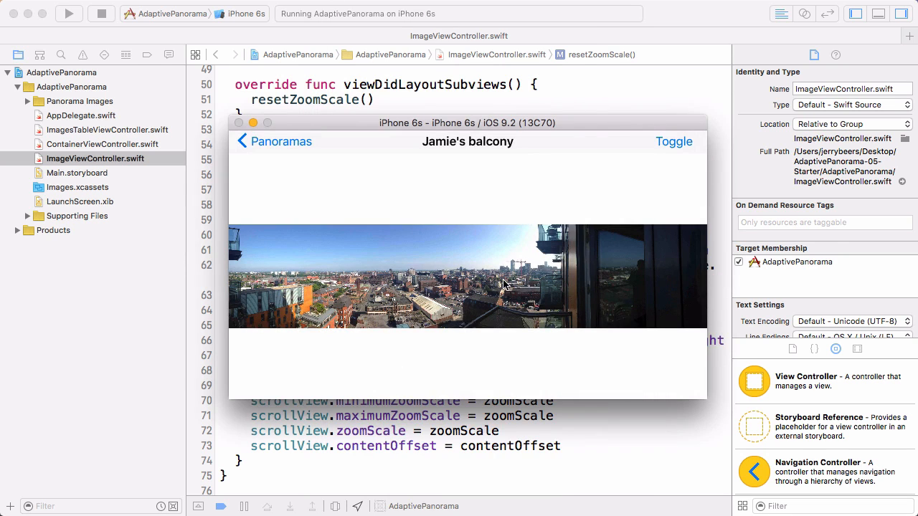
{"action": "mouse_move", "coordinate": [524, 267]}
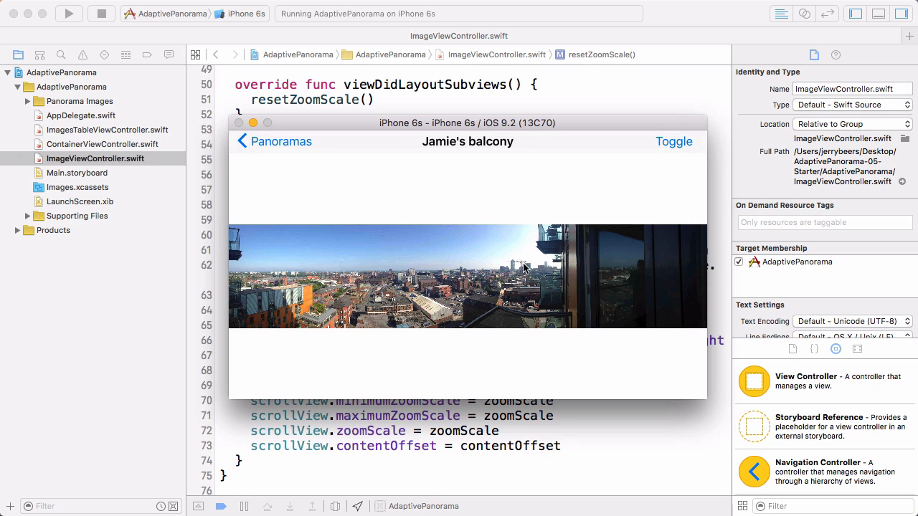
{"action": "mouse_move", "coordinate": [481, 305]}
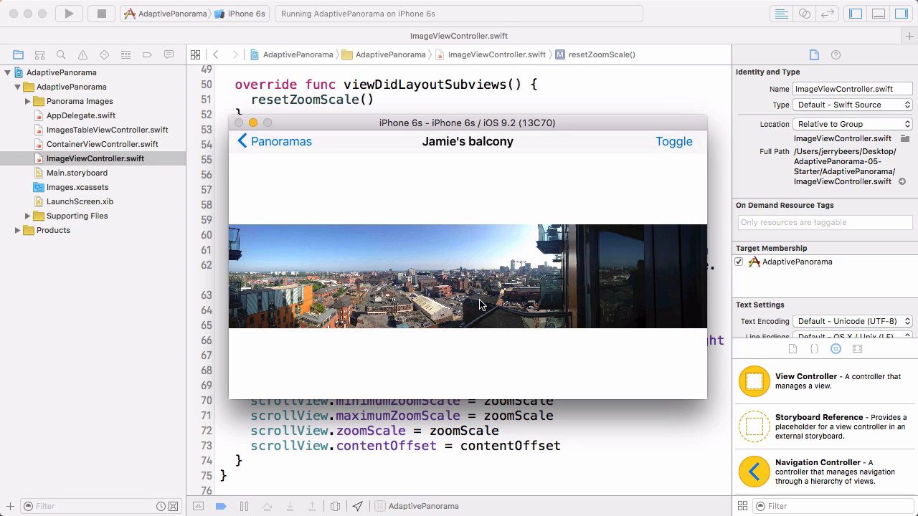